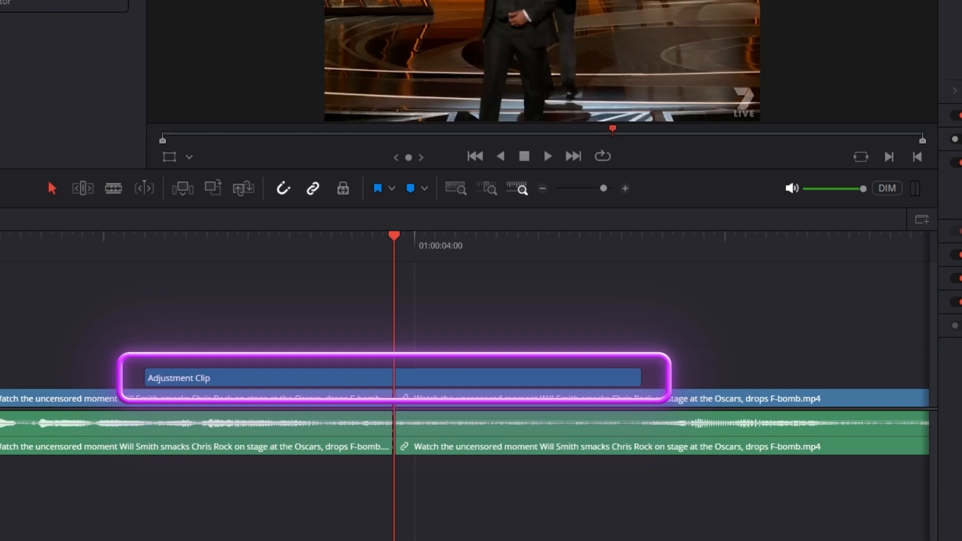
Apply sc_swifttool_v2 to the adjustment clip and view its node graph in Fusion.
{"action": "left_click", "coordinate": [358, 378]}
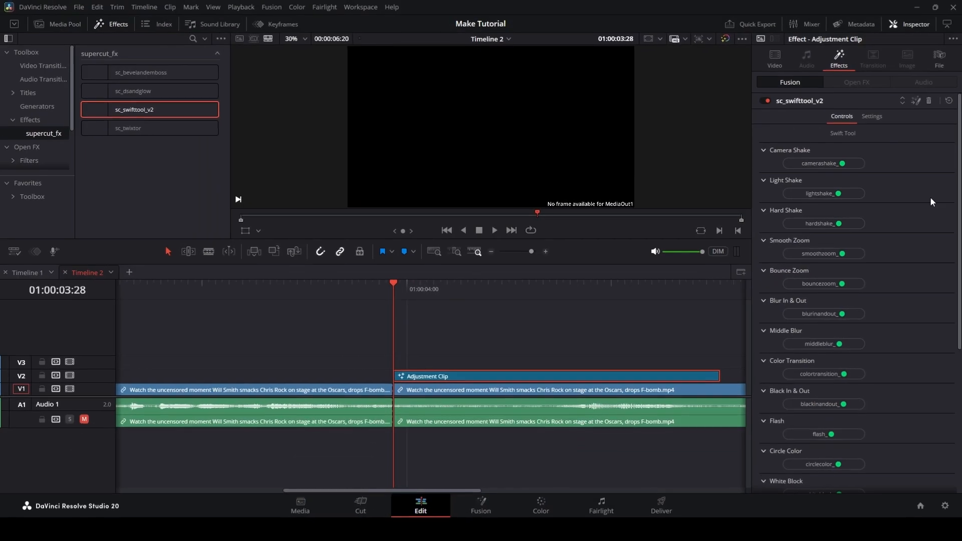
{"action": "left_click", "coordinate": [480, 503]}
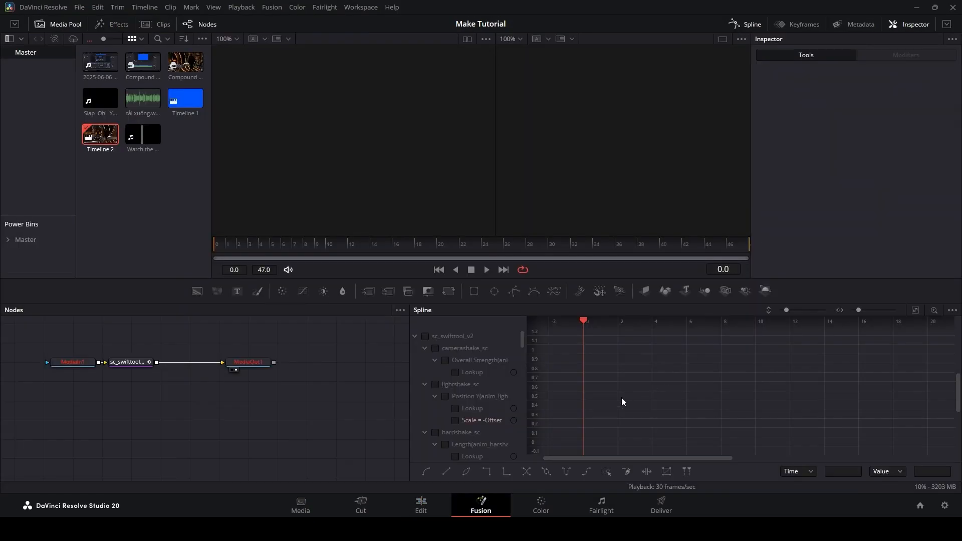
Enable the Swift Tool's Flash (flash_) control on the adjustment clip and play it back.
{"action": "left_click", "coordinate": [420, 505]}
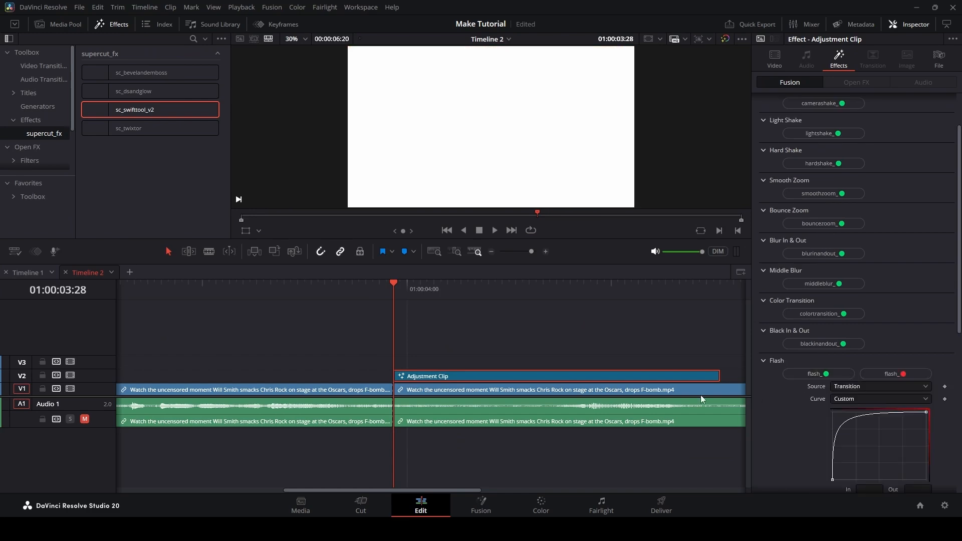
{"action": "left_click", "coordinate": [494, 230]}
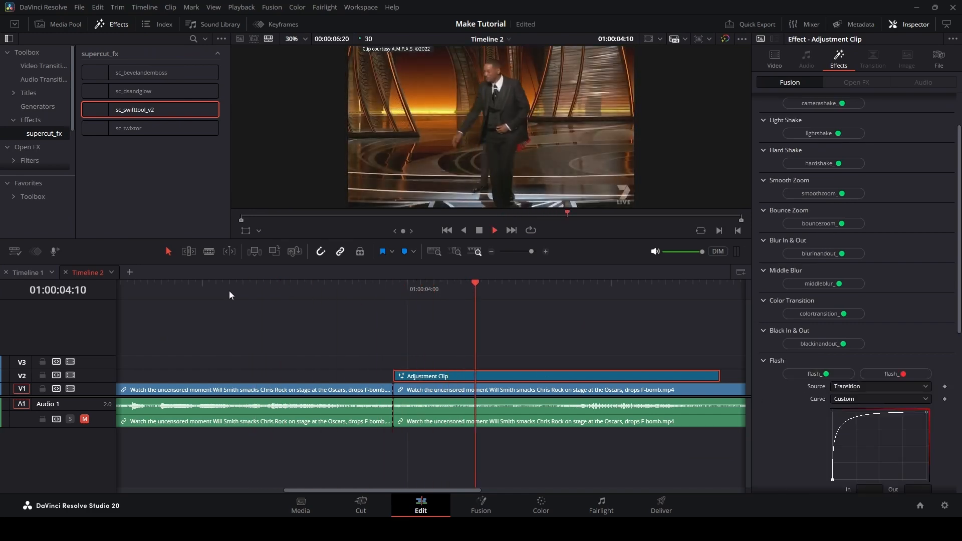